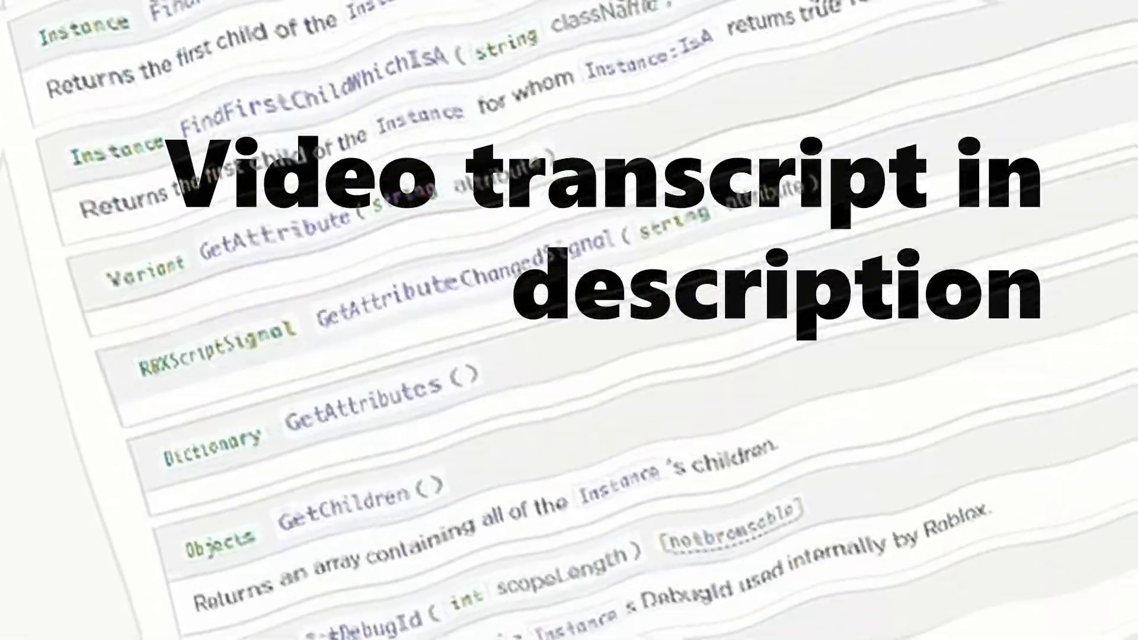
Scroll the Tool reference past methods and events to the sword and Explode Tool code samples.
scroll("down", 3)
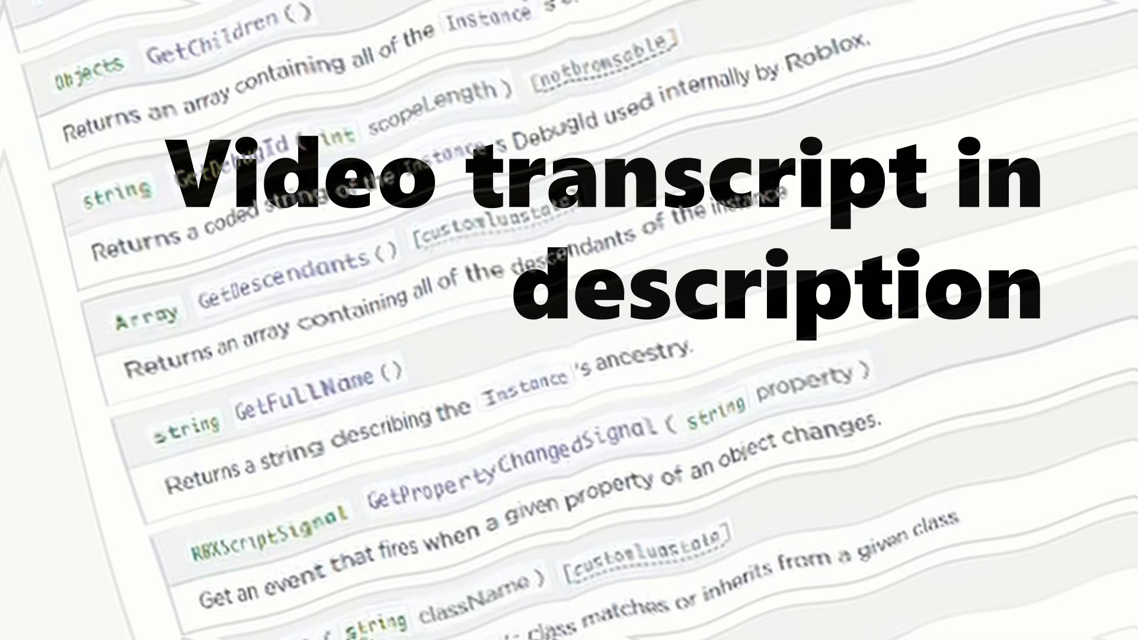
scroll("down", 3)
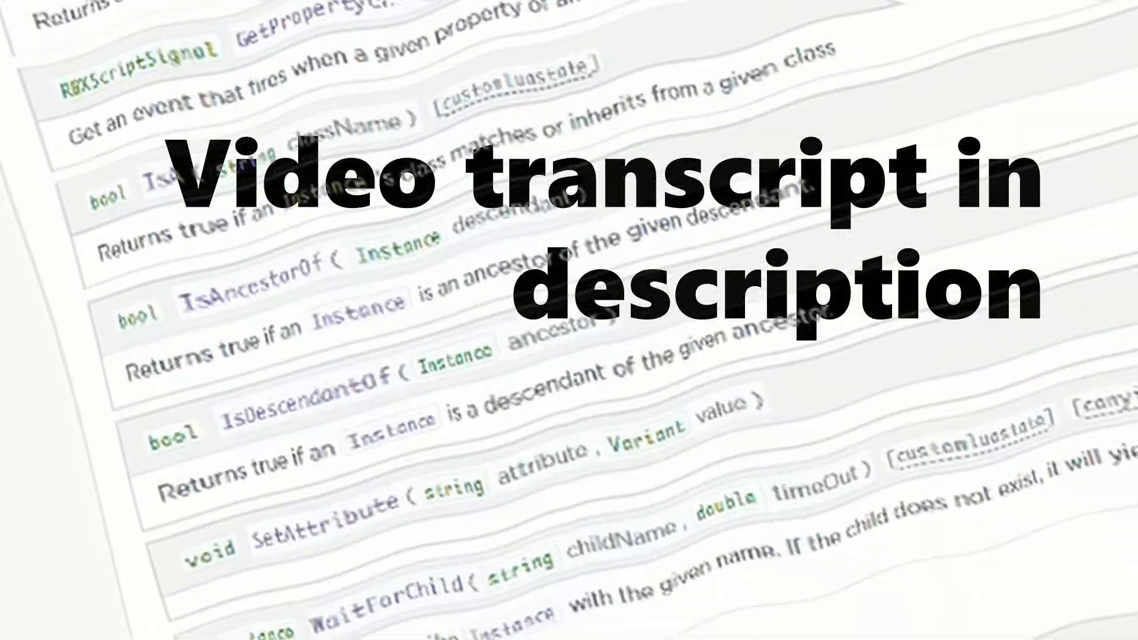
scroll("down", 3)
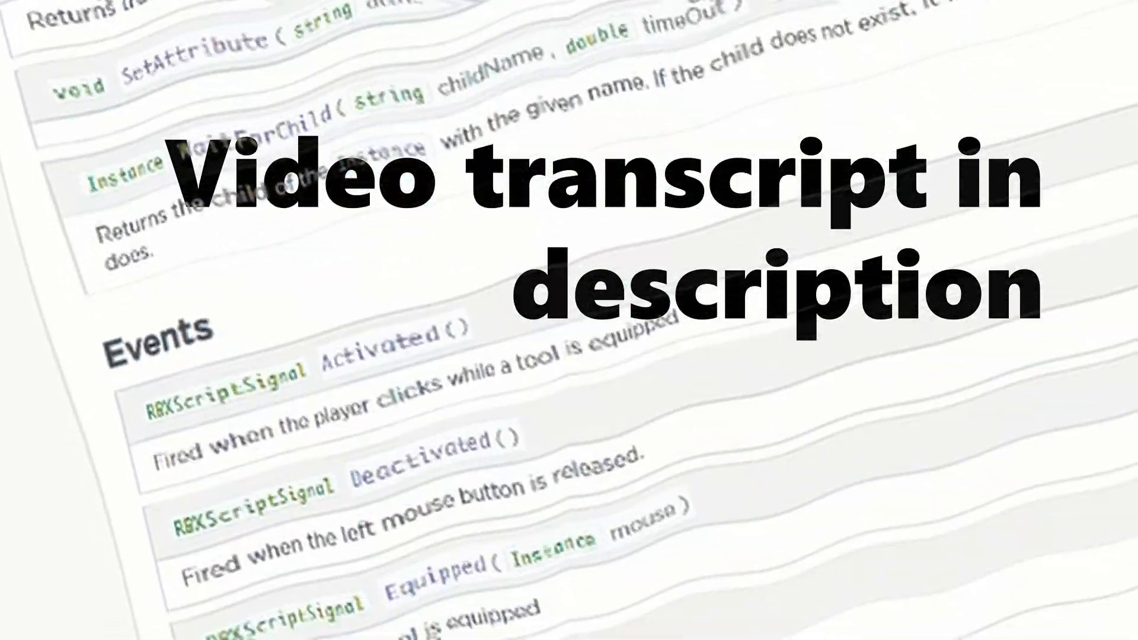
scroll("down", 3)
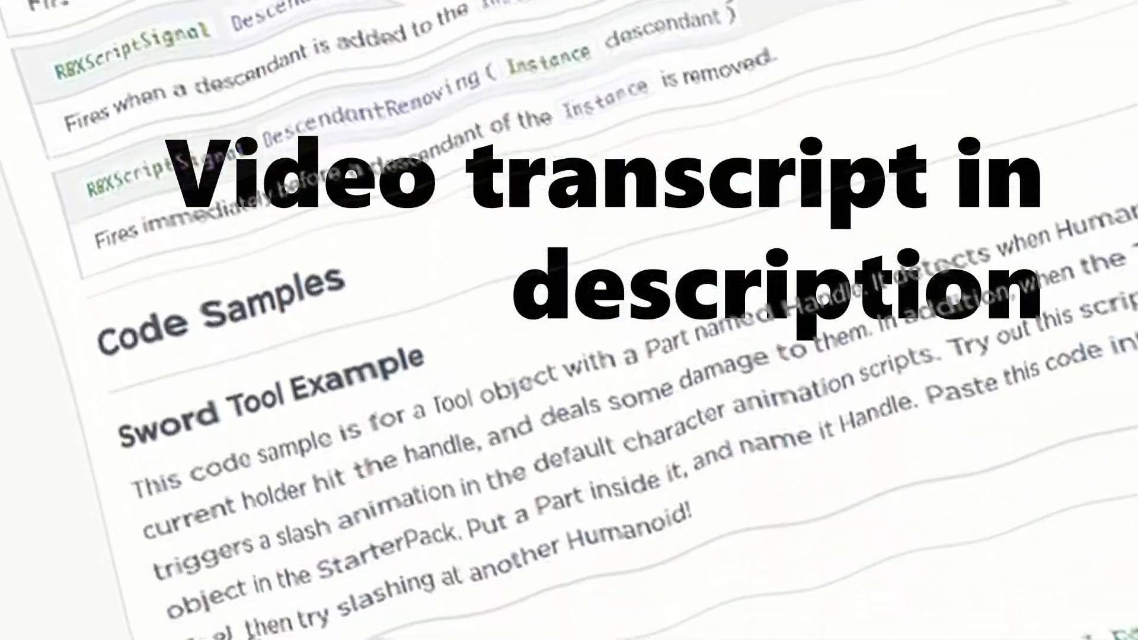
scroll("down", 3)
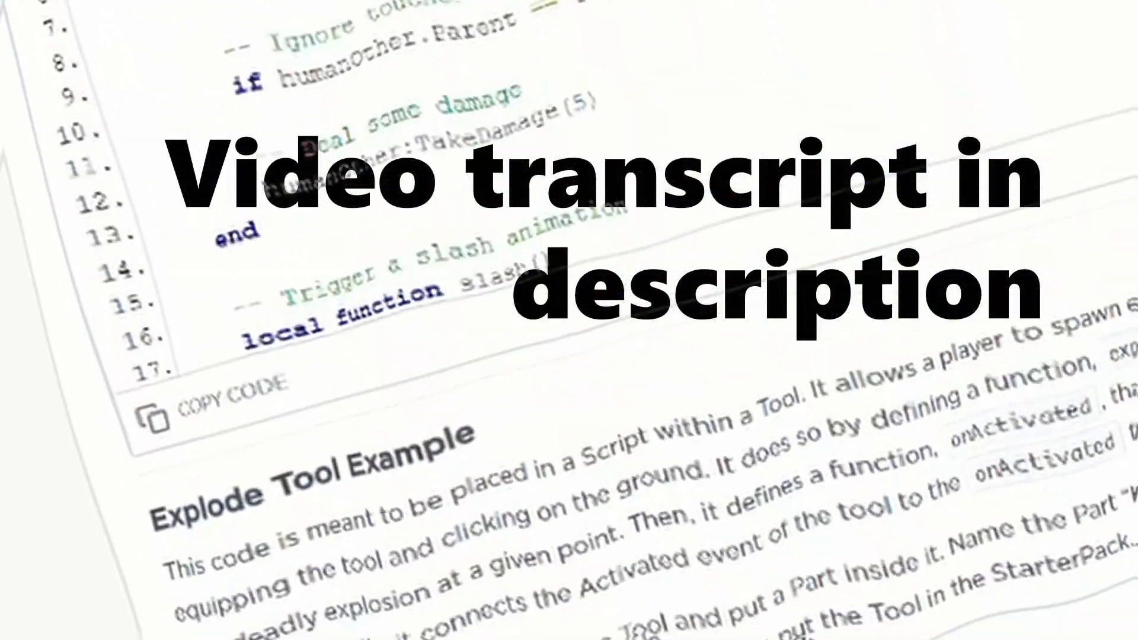
scroll("down", 3)
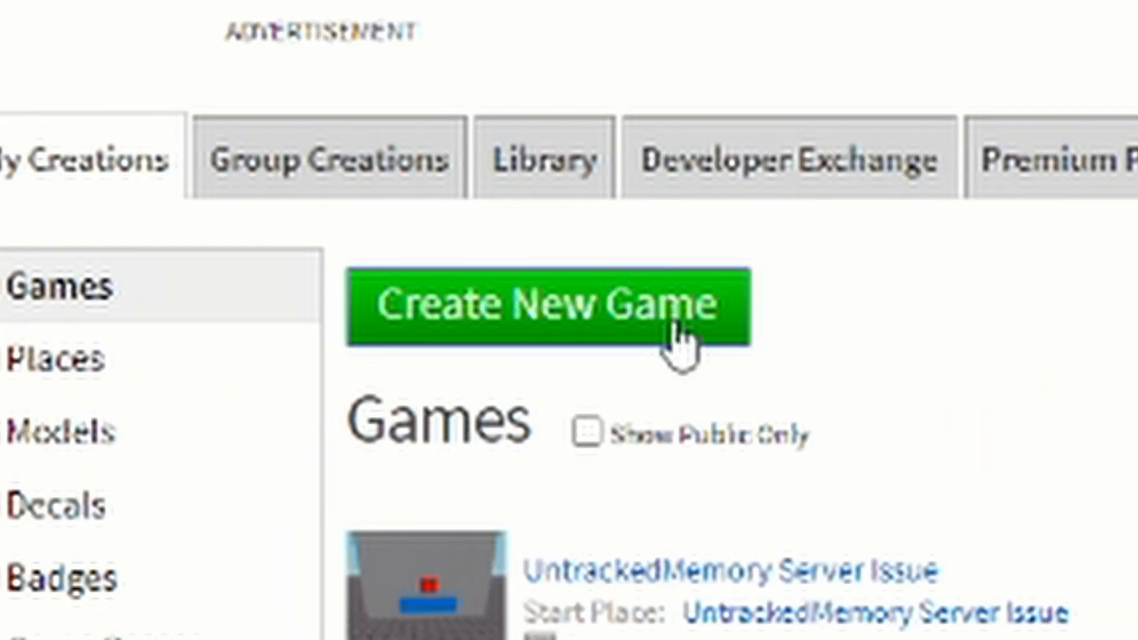
Start creating a new game from the My Creations Games list.
left_click(533, 305)
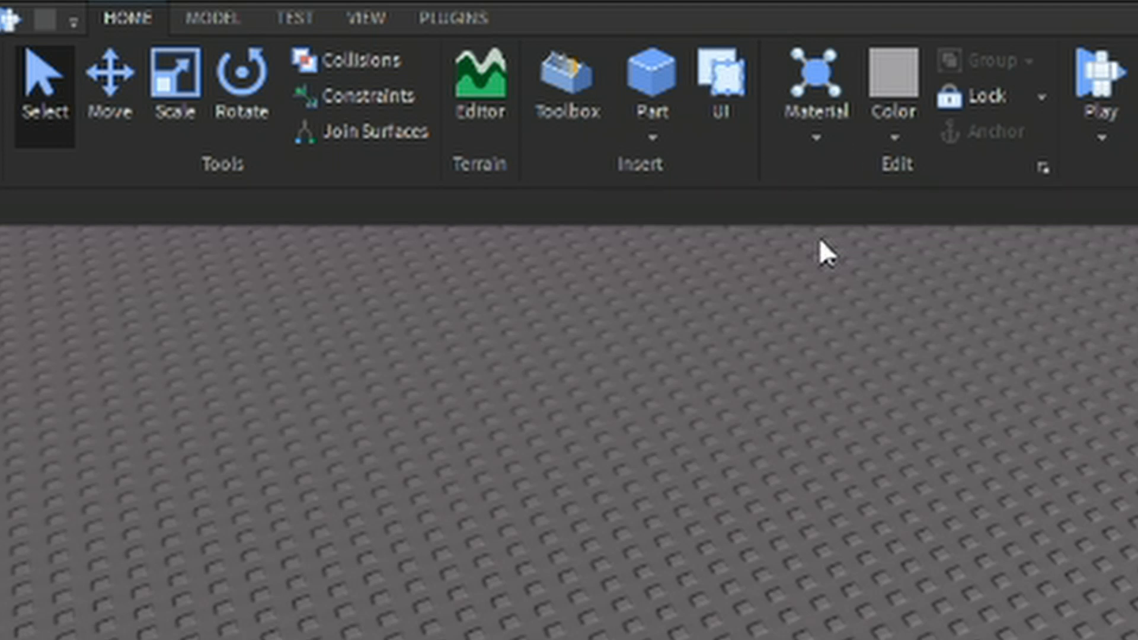
Bring up the Baseplate place in Studio with the Home tab's building tools.
left_click(1103, 80)
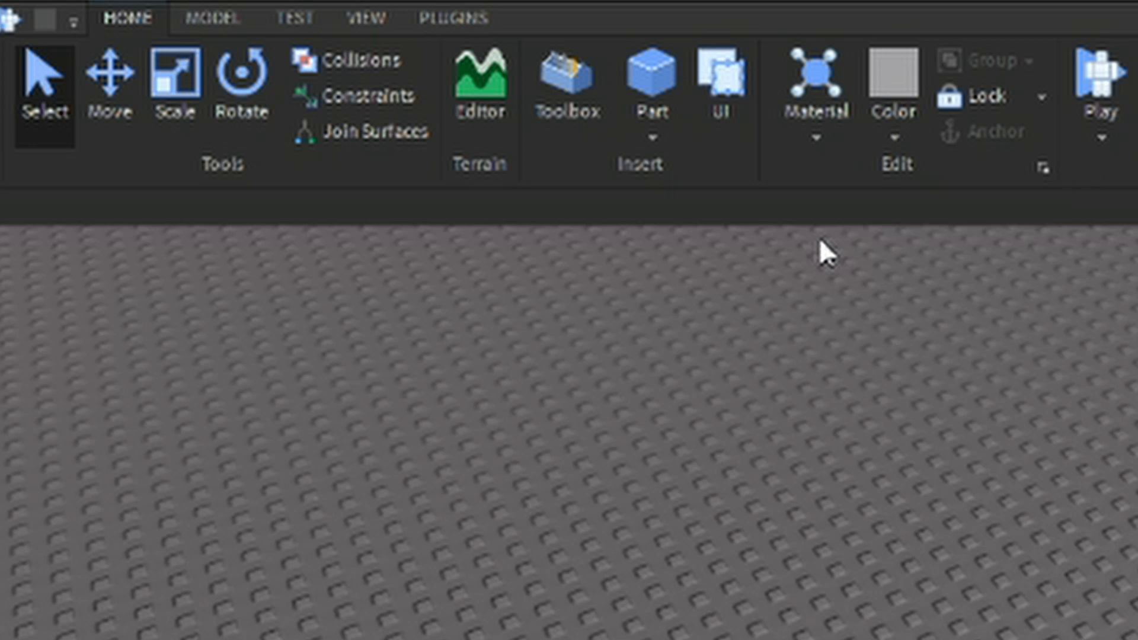
Look through the Model tab's snapping tools, then the Test tab's simulation tools.
left_click(214, 18)
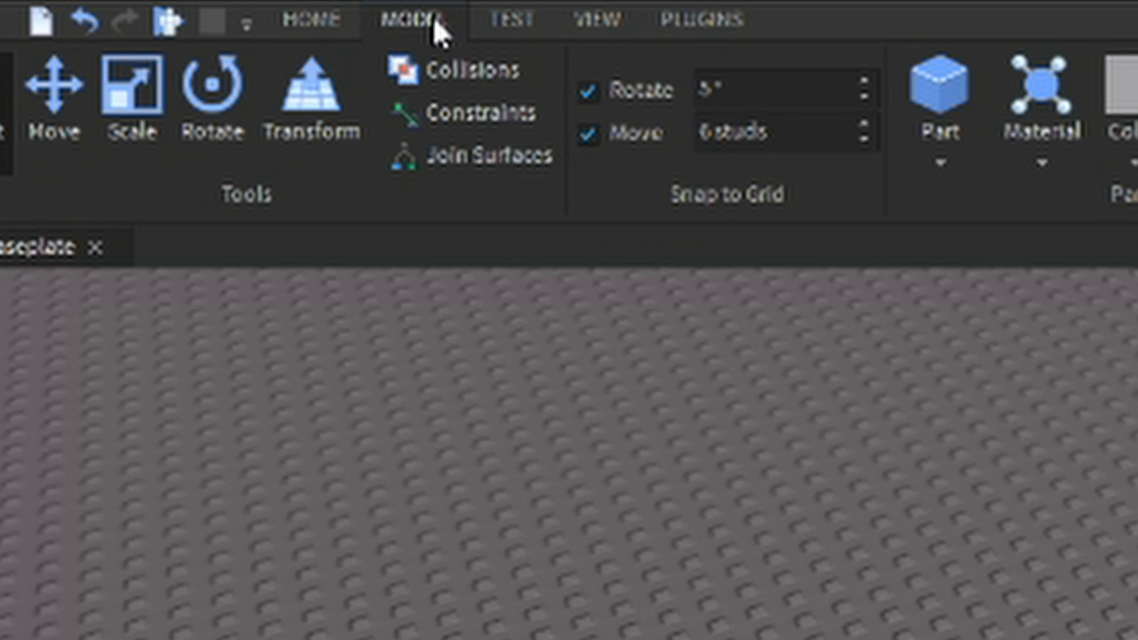
mouse_move(501, 20)
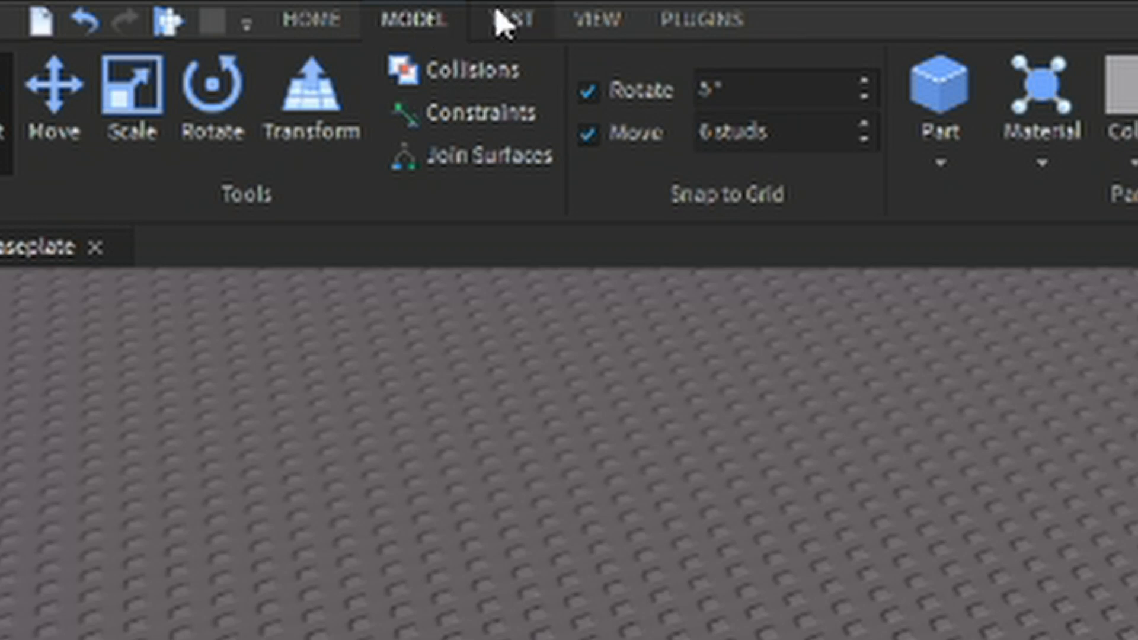
left_click(511, 20)
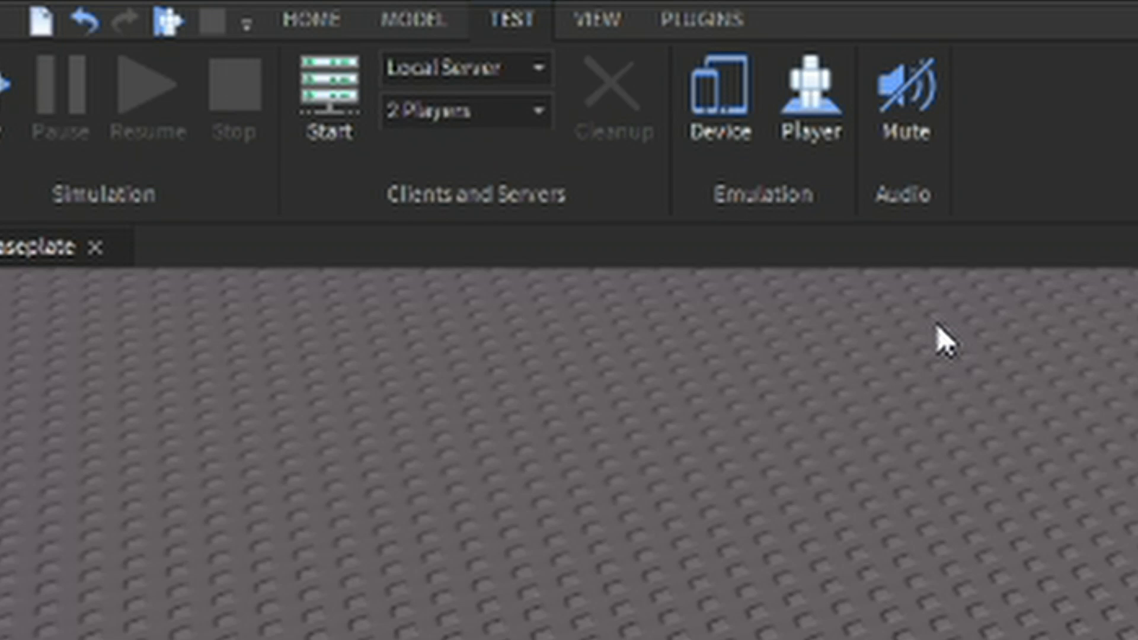
Show the View tab's window toggles for Explorer, Properties and Output.
left_click(597, 19)
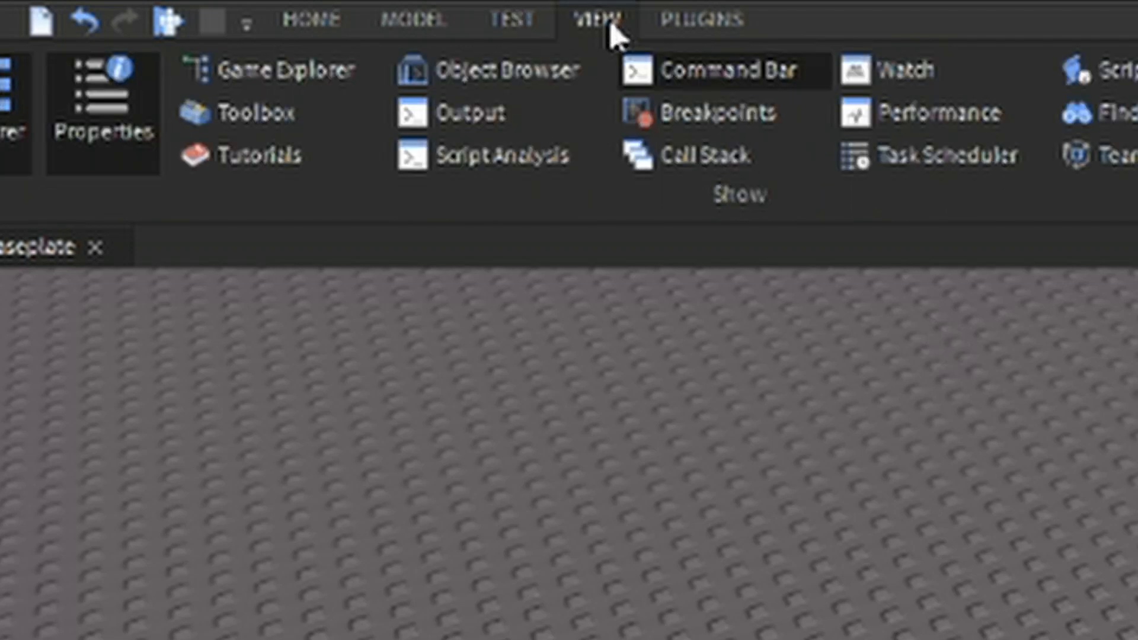
mouse_move(909, 317)
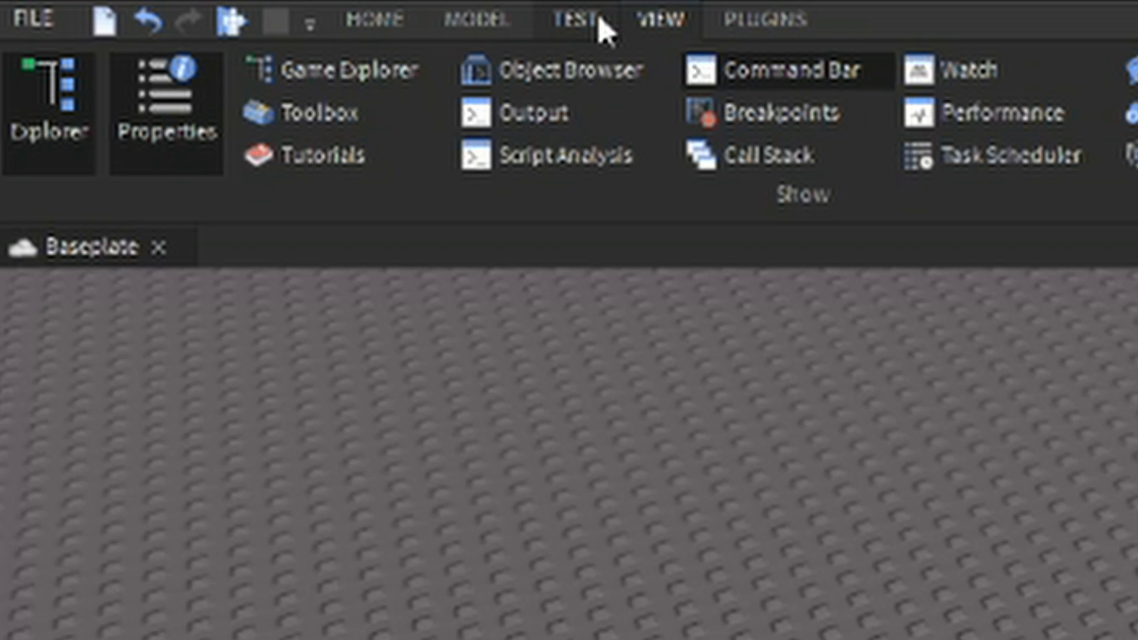
Undock the Explorer window and drag it to float over the viewport.
left_click(48, 110)
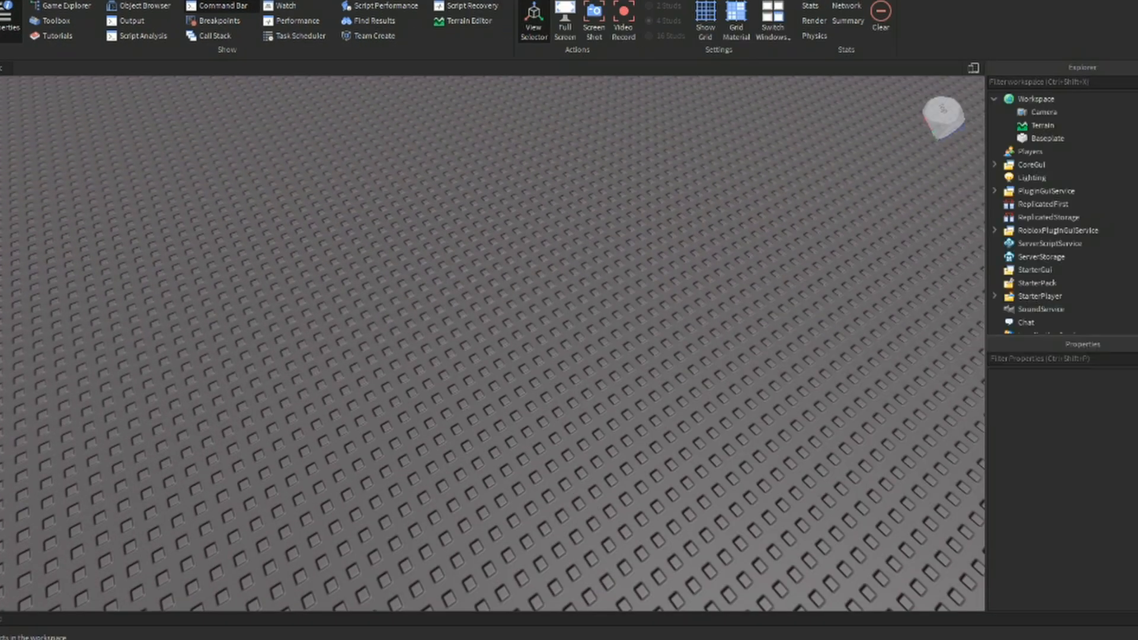
mouse_move(935, 206)
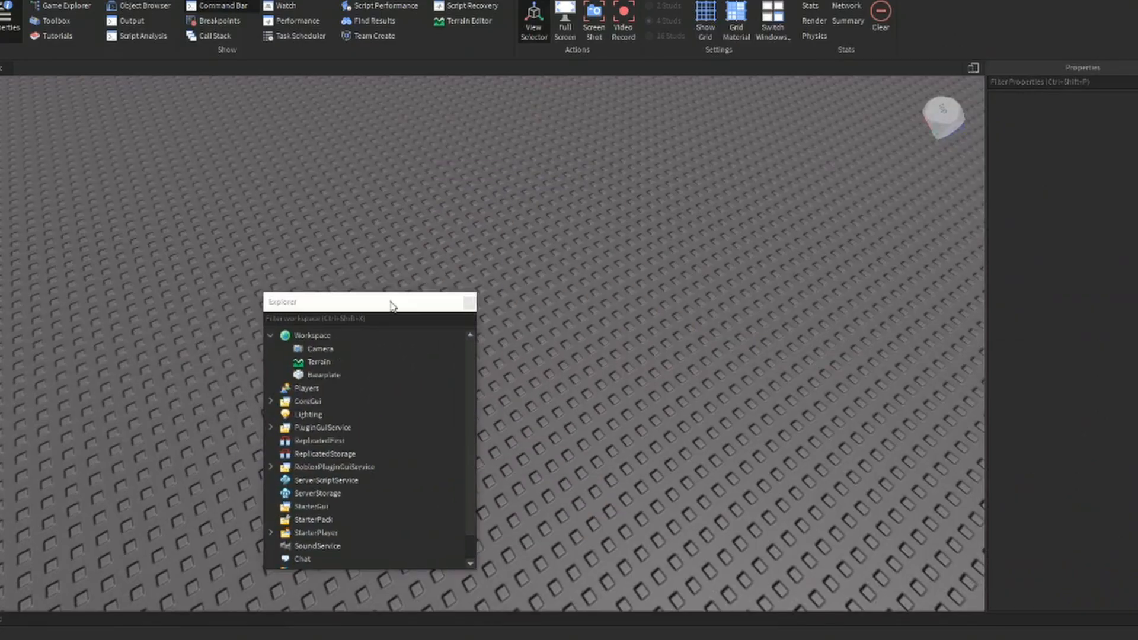
left_click_drag(368, 302, 432, 576)
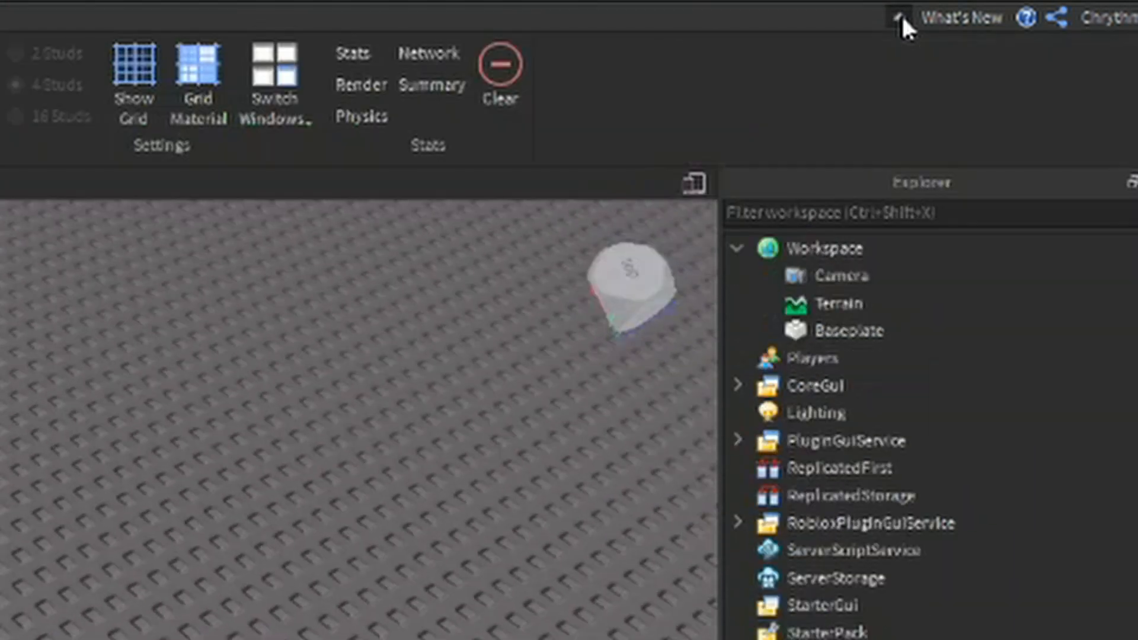
Collapse the ribbon using the arrow at the window's top right.
left_click(898, 17)
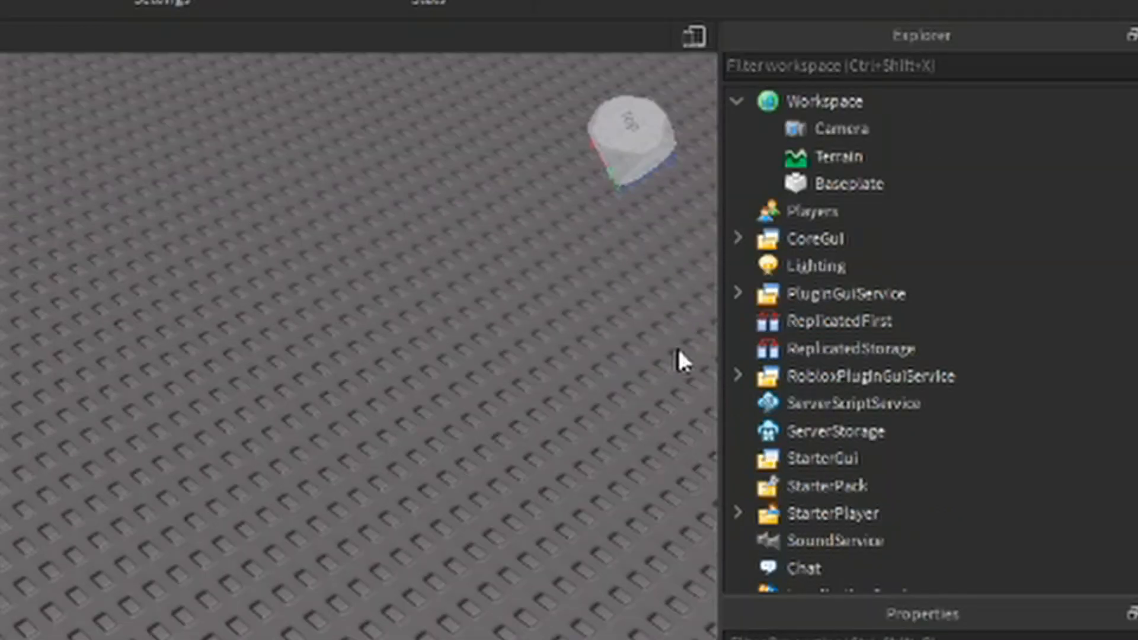
mouse_move(755, 120)
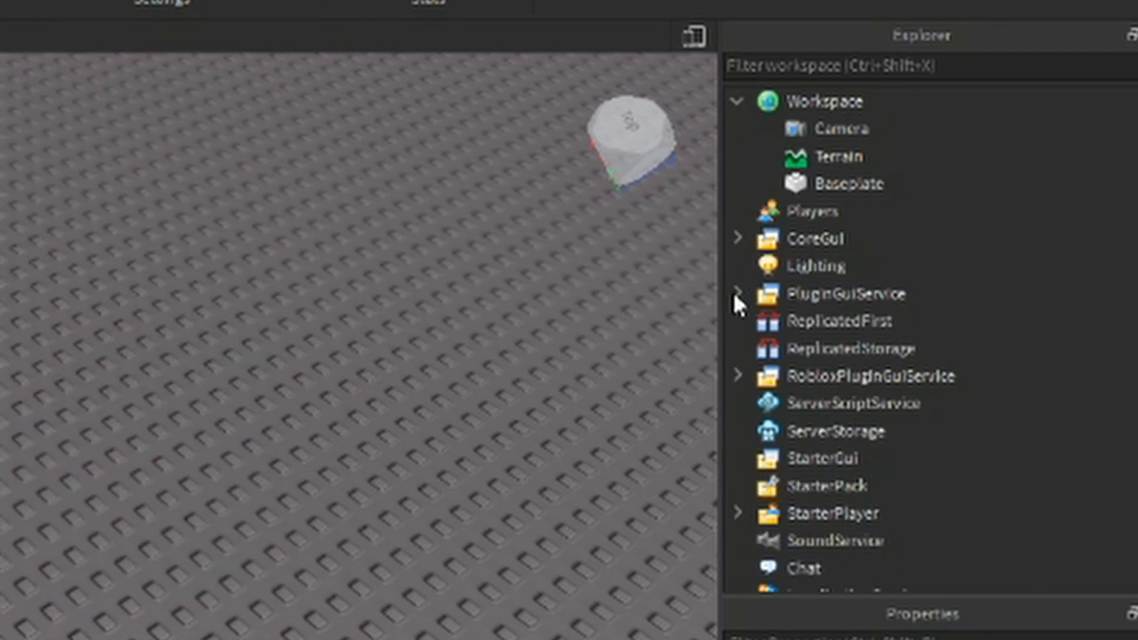
mouse_move(668, 328)
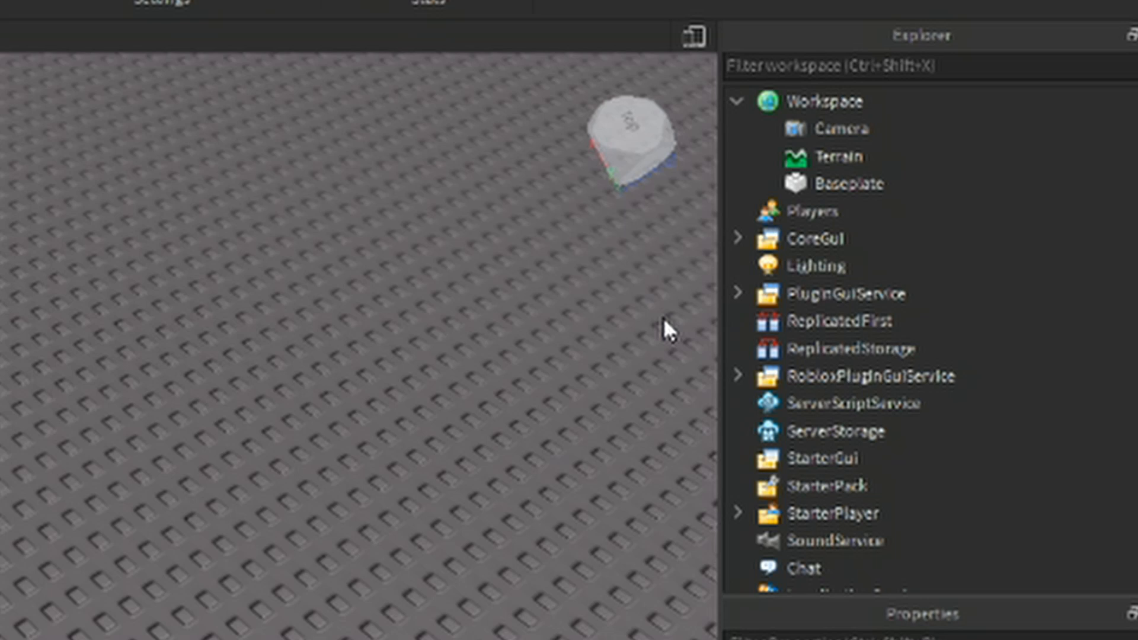
Collapse Workspace, expand StarterPlayer, and multi-select Lighting through TestService in Explorer.
left_click(738, 101)
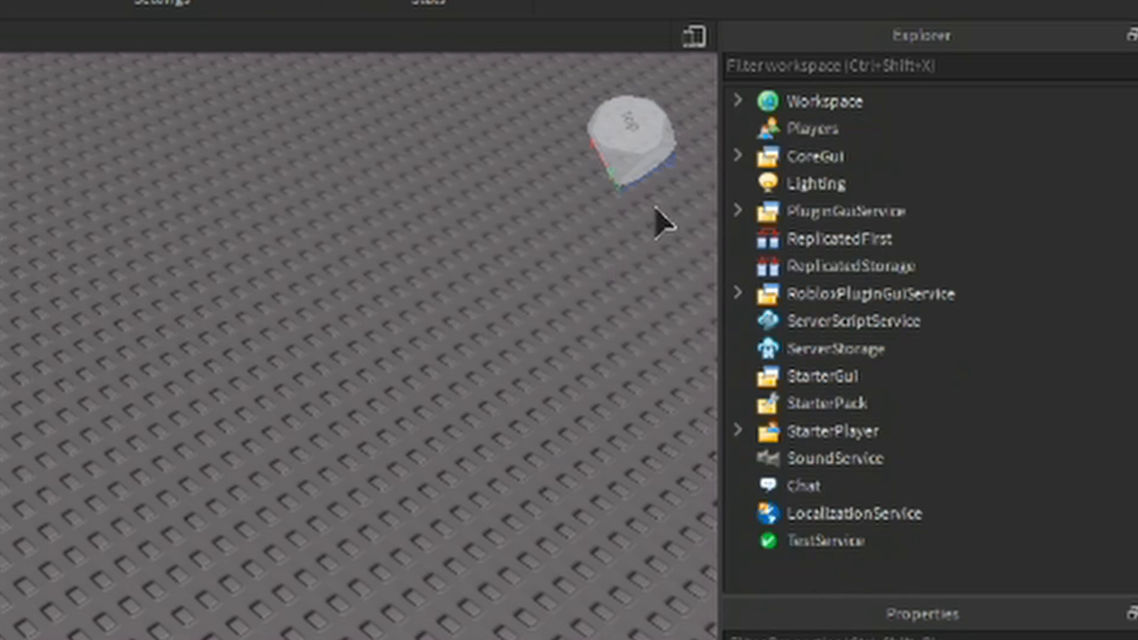
left_click(739, 101)
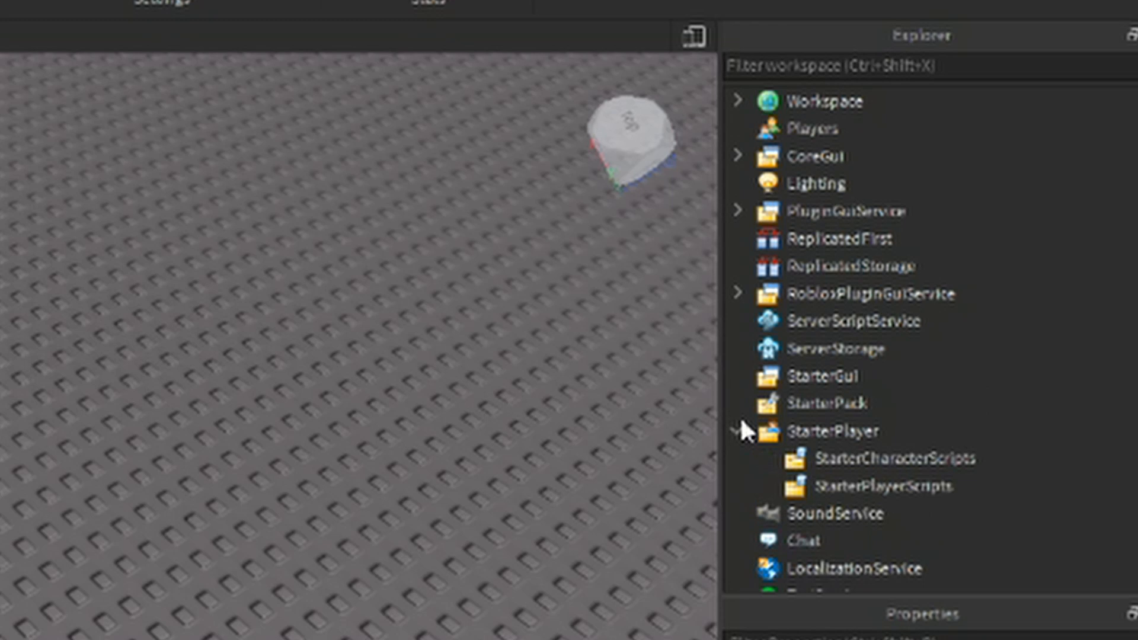
left_click(818, 182)
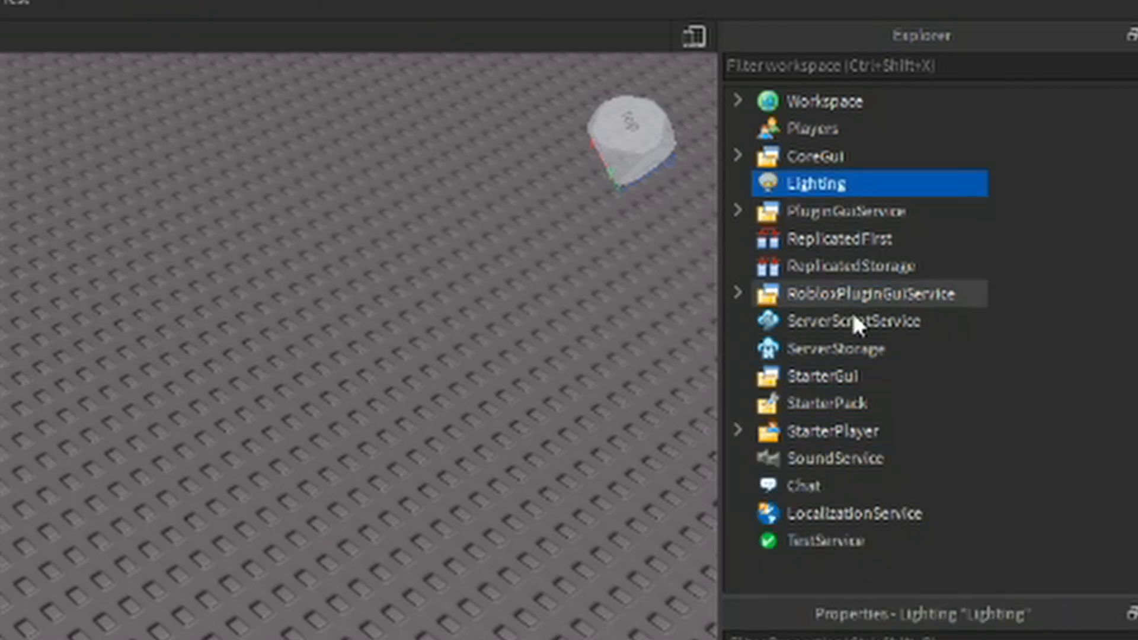
left_click(841, 431)
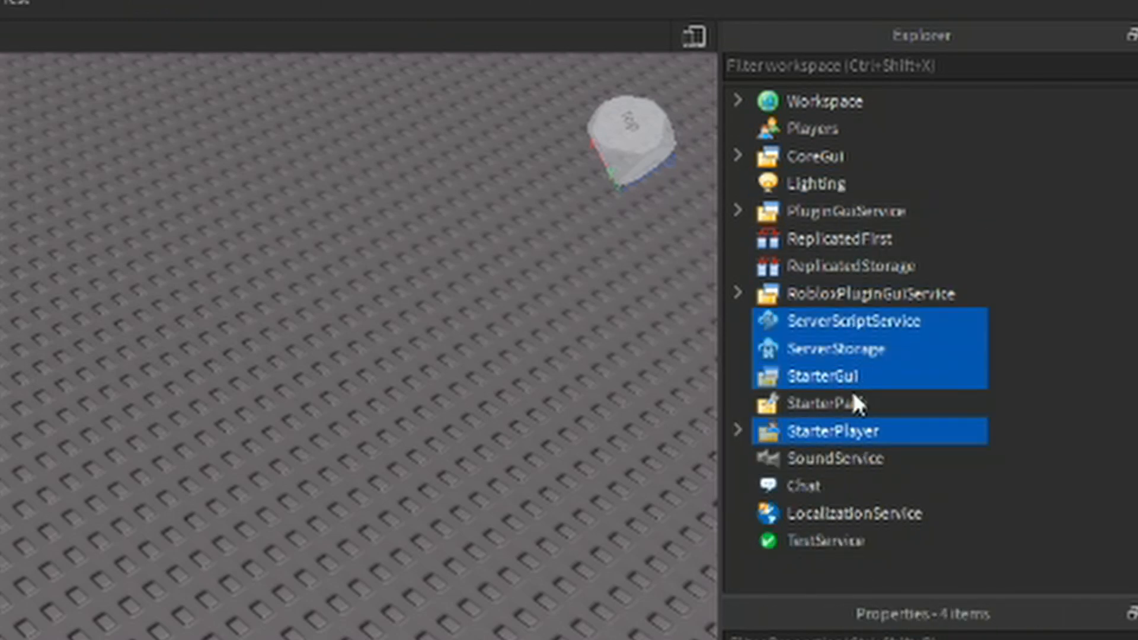
left_click(819, 541)
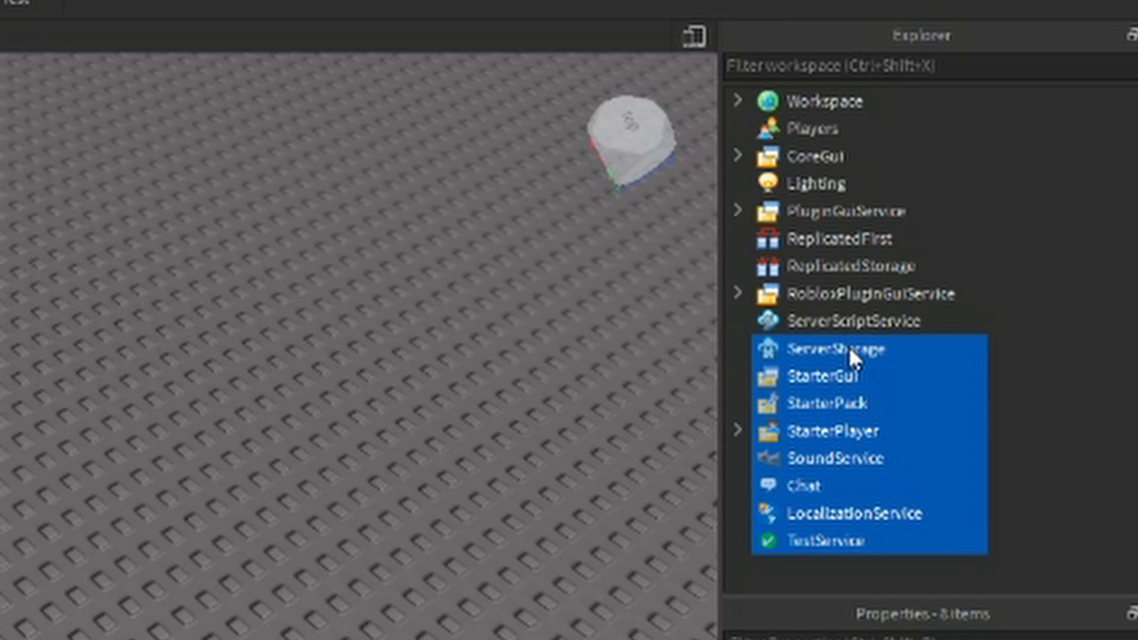
left_click(737, 101)
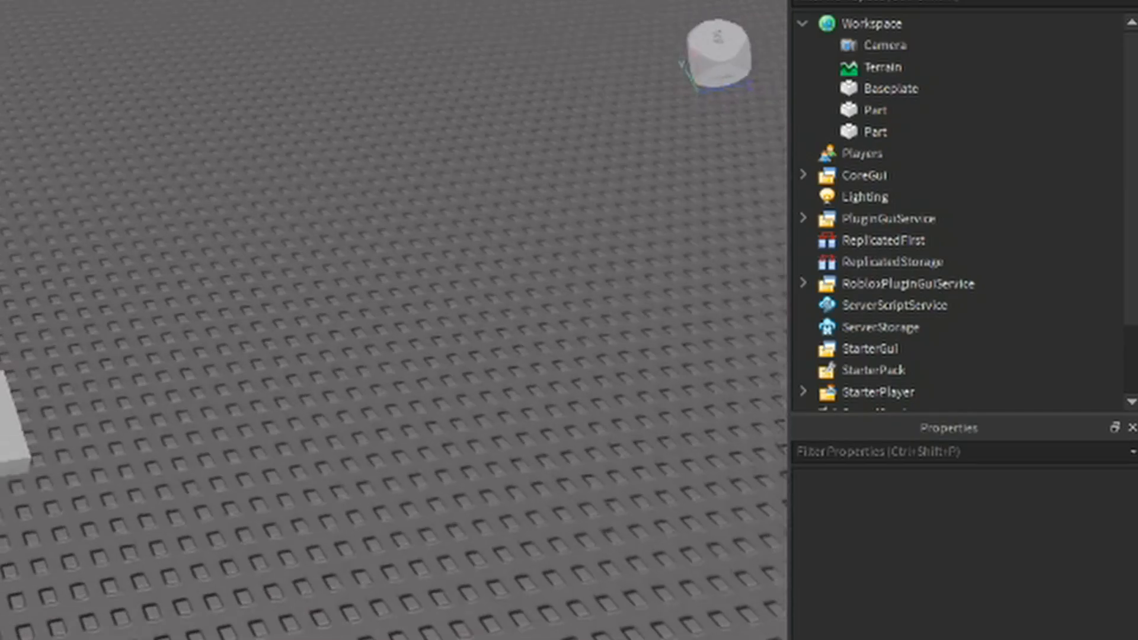
Select the two new Parts in Explorer and delete them.
left_click(874, 109)
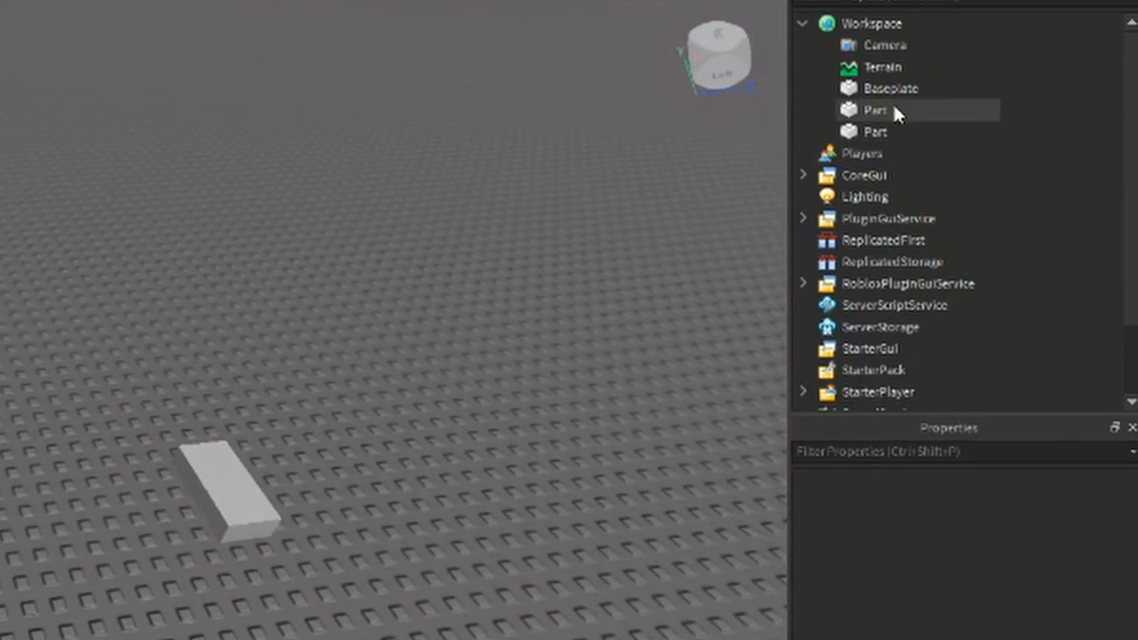
left_click(877, 132)
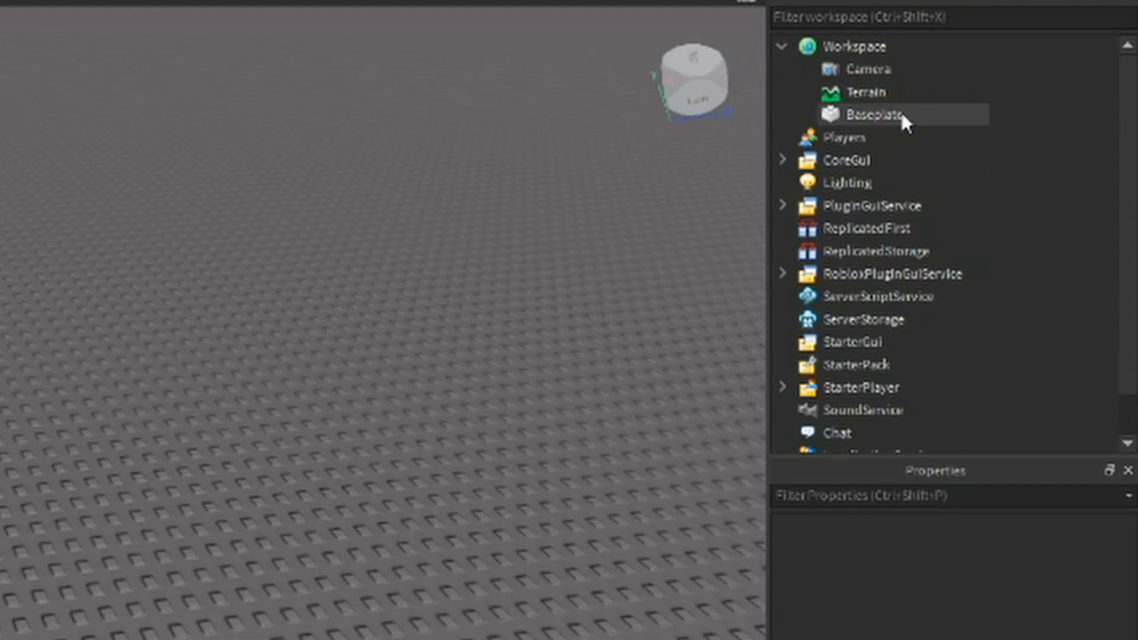
Select Baseplate in Explorer and scroll through its properties.
left_click(875, 114)
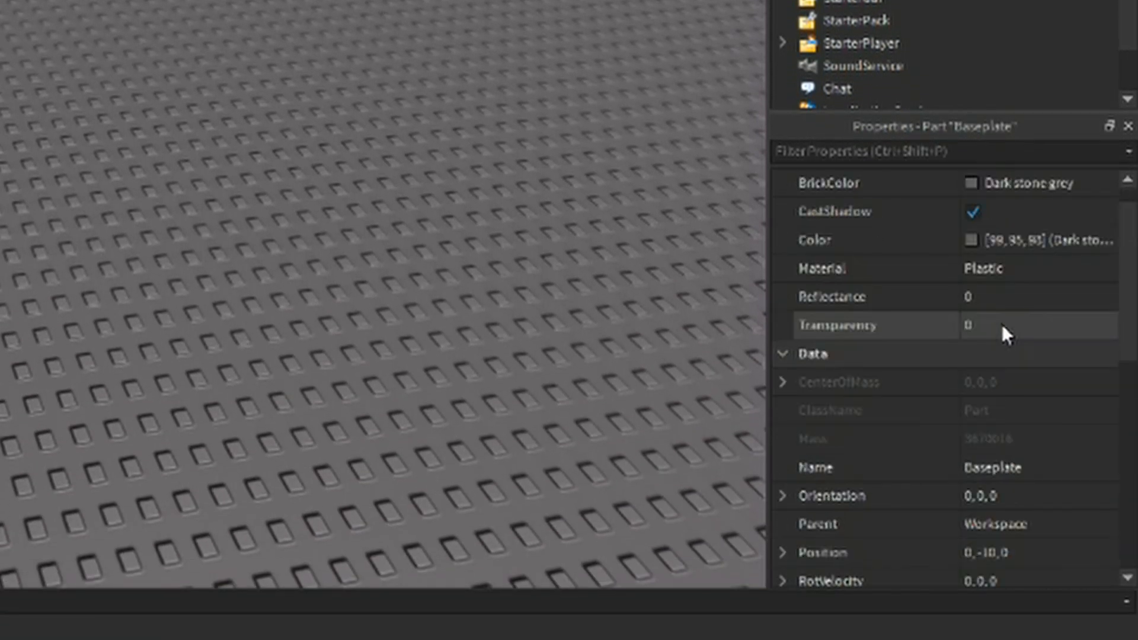
scroll("down", 3)
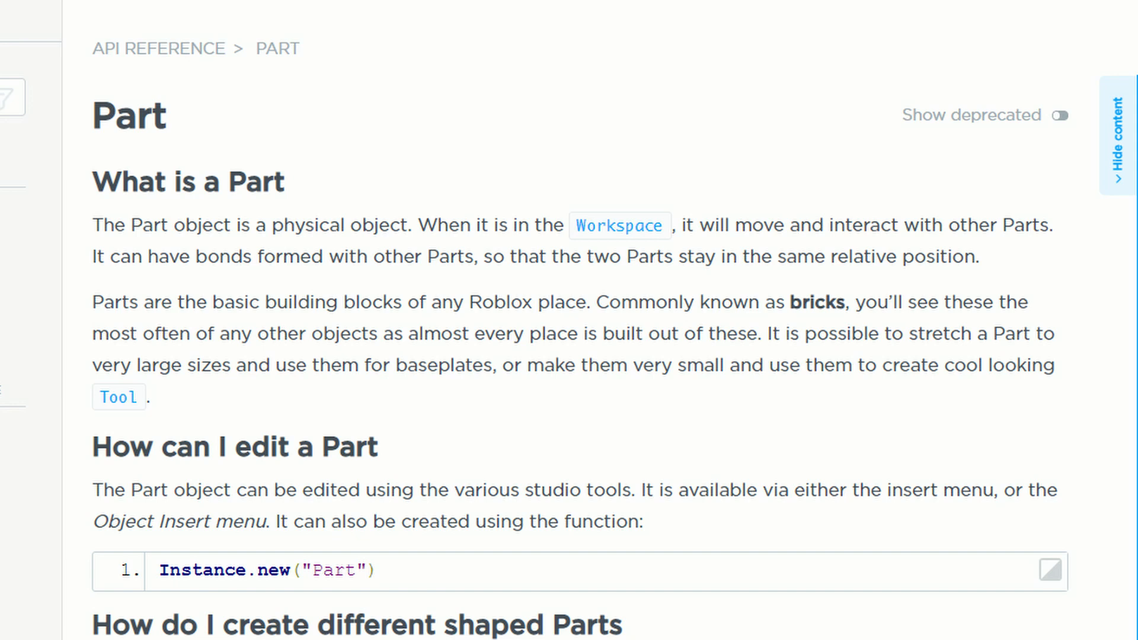
Scroll the Part reference page to reach the BasePart link and open the BasePart API page.
scroll("down", 3)
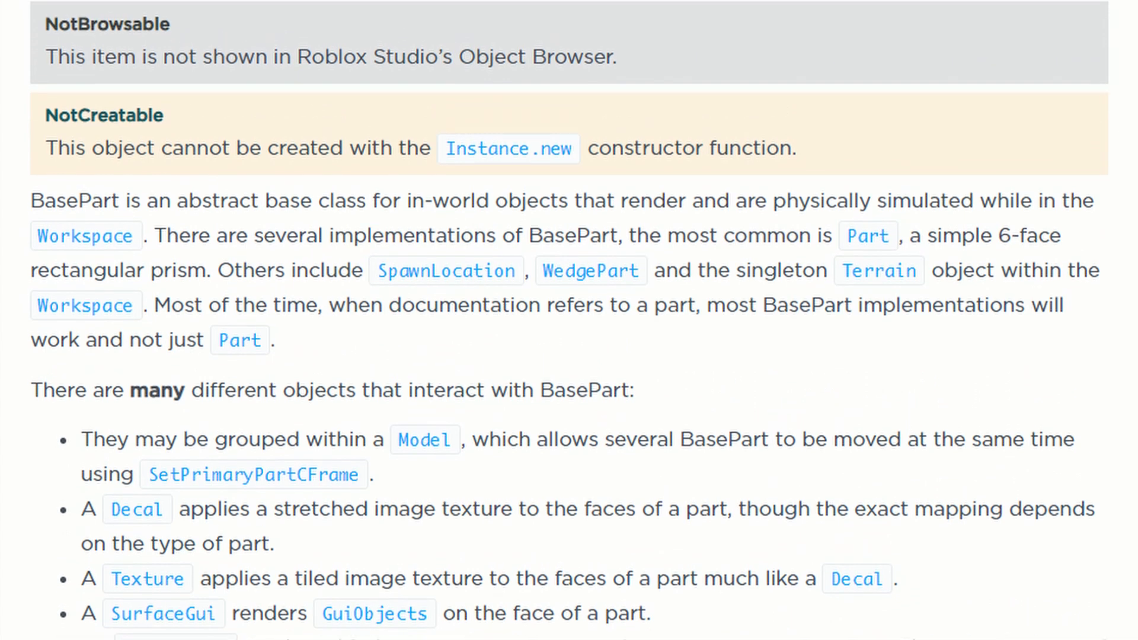
scroll("up", 3)
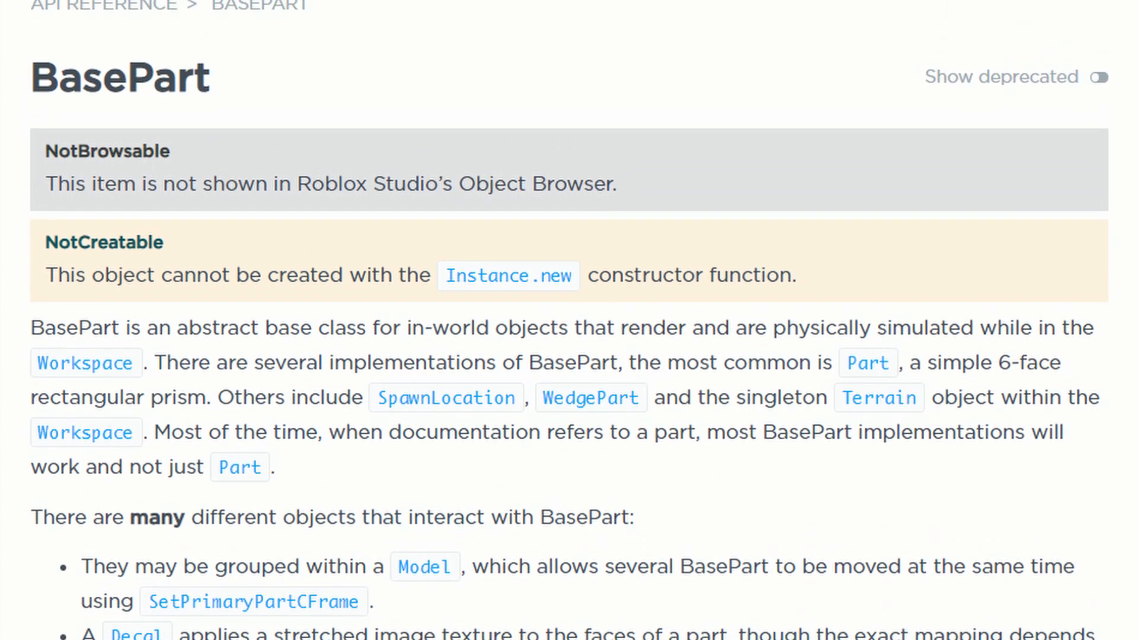